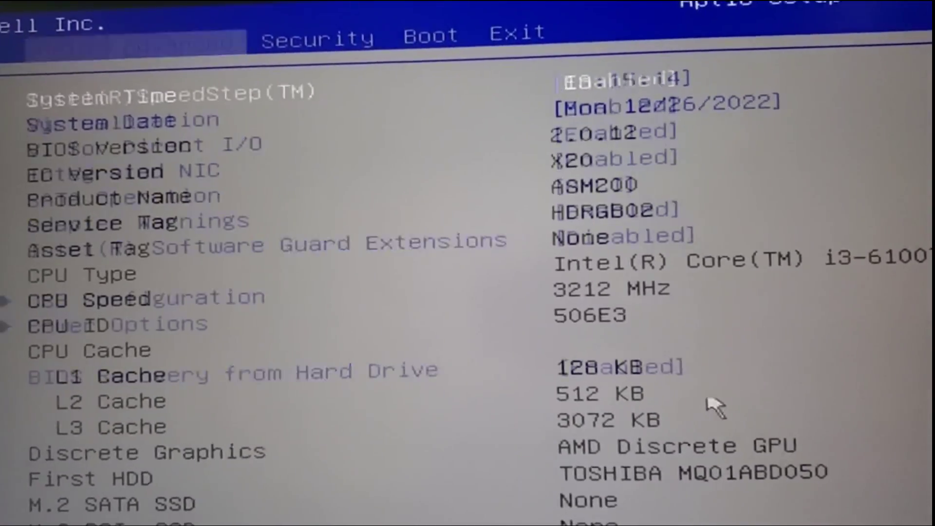
# Step: Switch to the Exit tab to show the Save Changes, Discard and Restore Defaults options
pyautogui.click(514, 31)
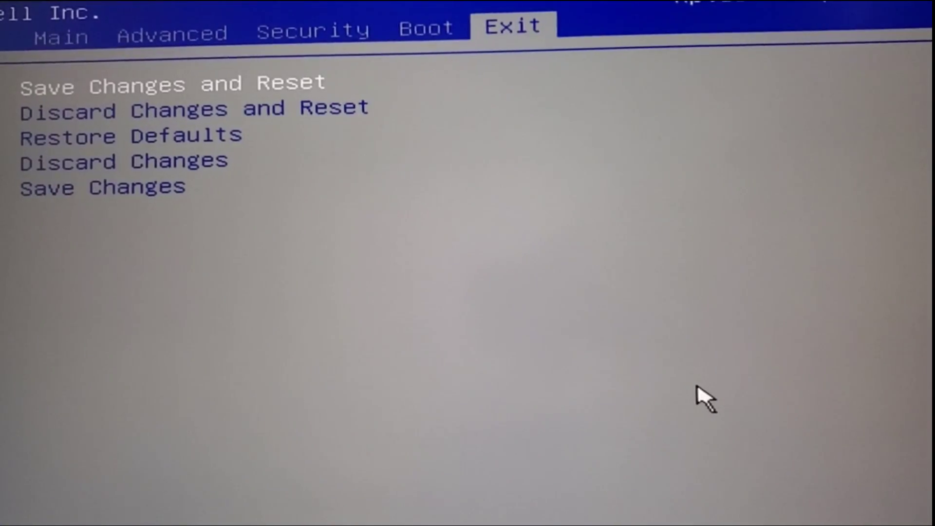